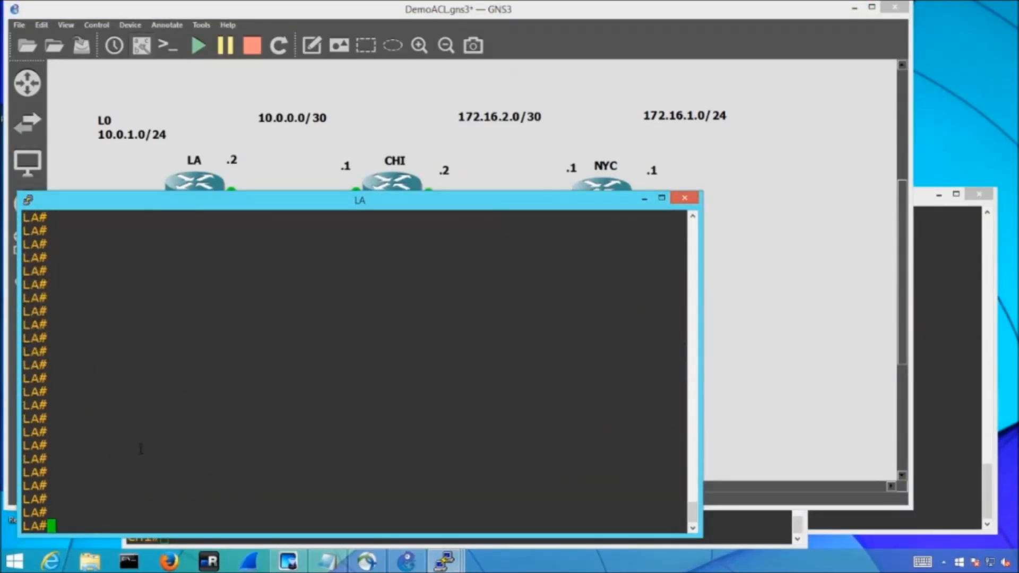
- In the LA router console, type a ping to CHI's 172.16.2.1
text(ping 17)
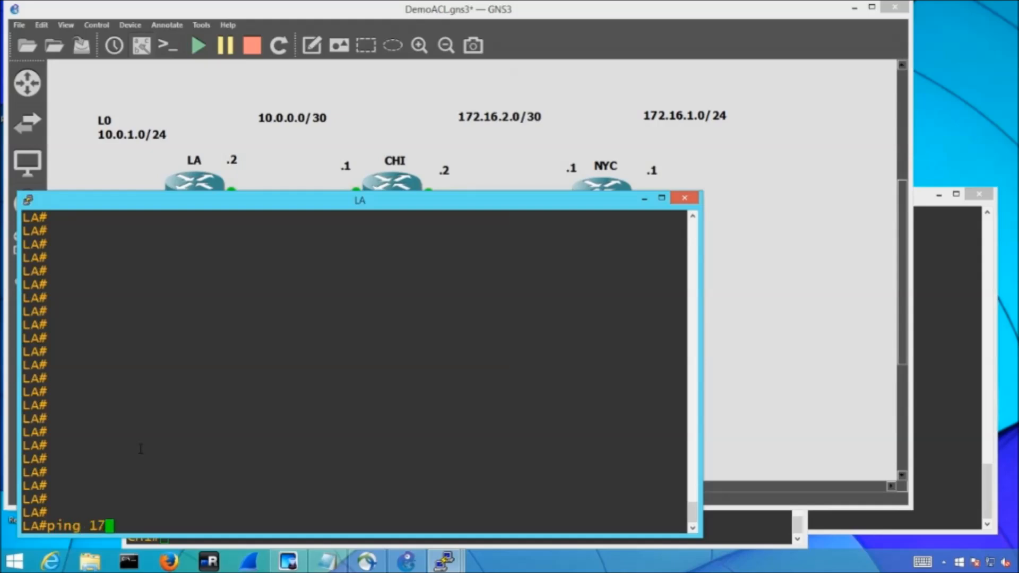
text(2.16.2.)
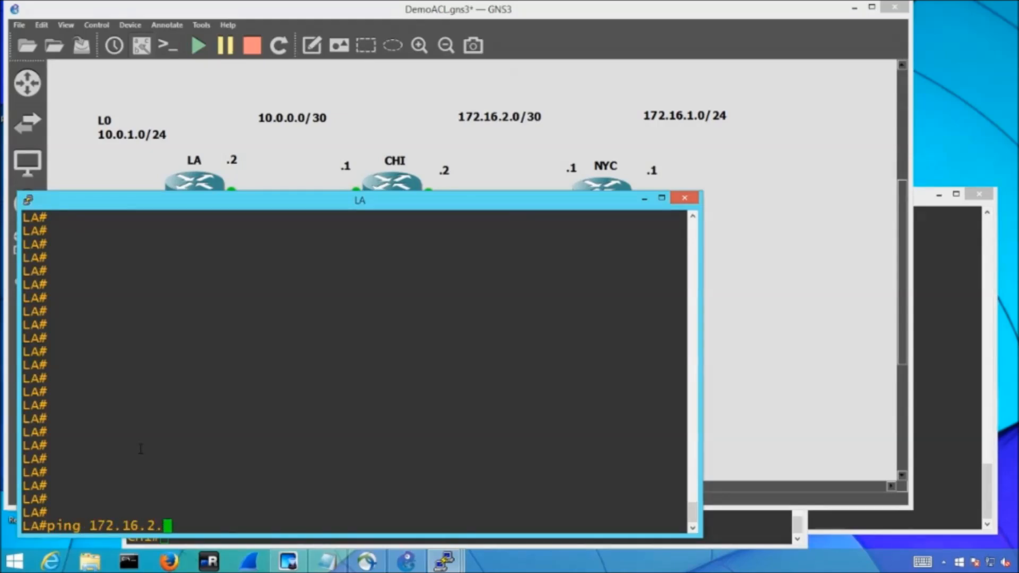
text(1)
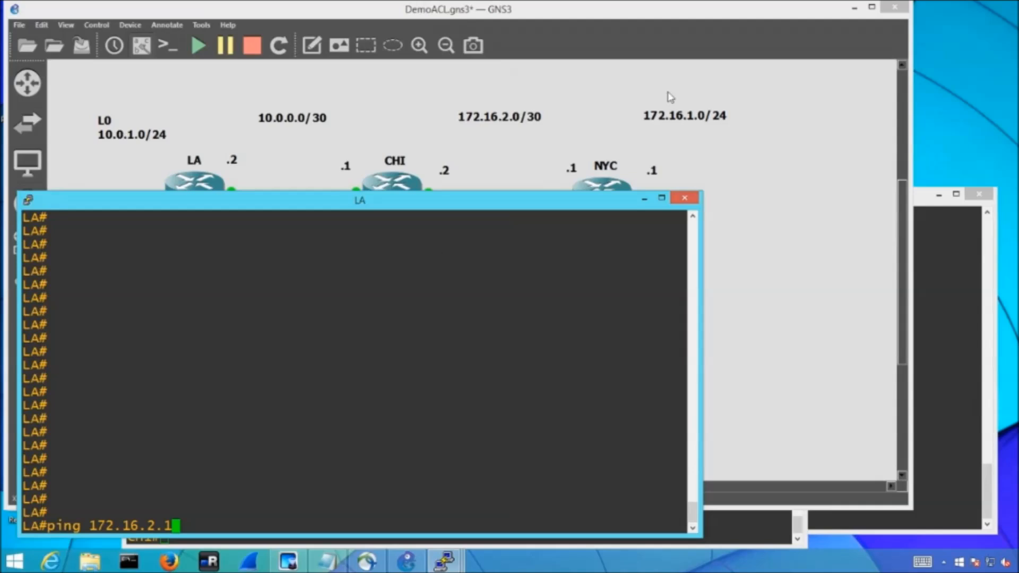
mouse_move(411, 359)
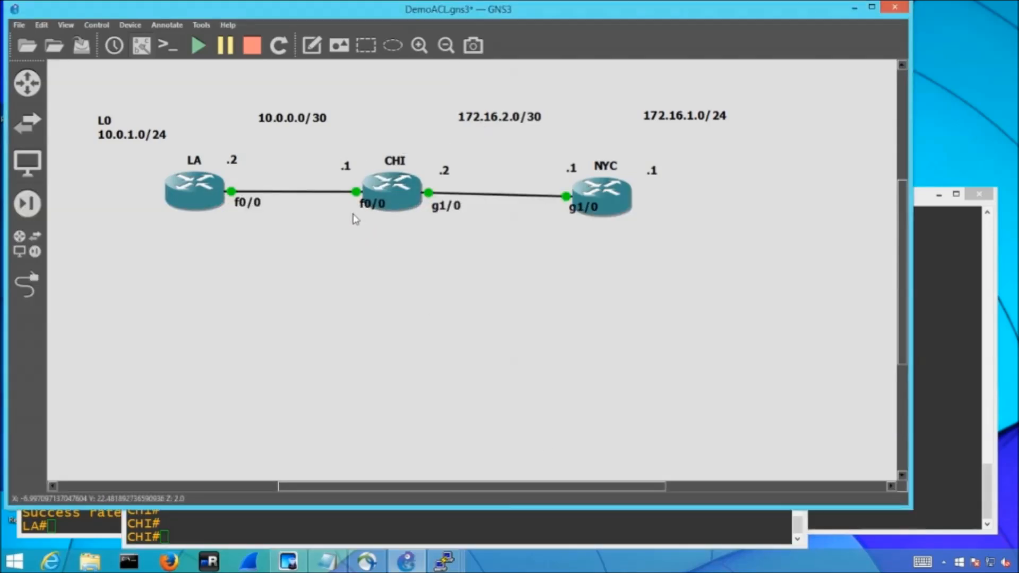
mouse_move(454, 238)
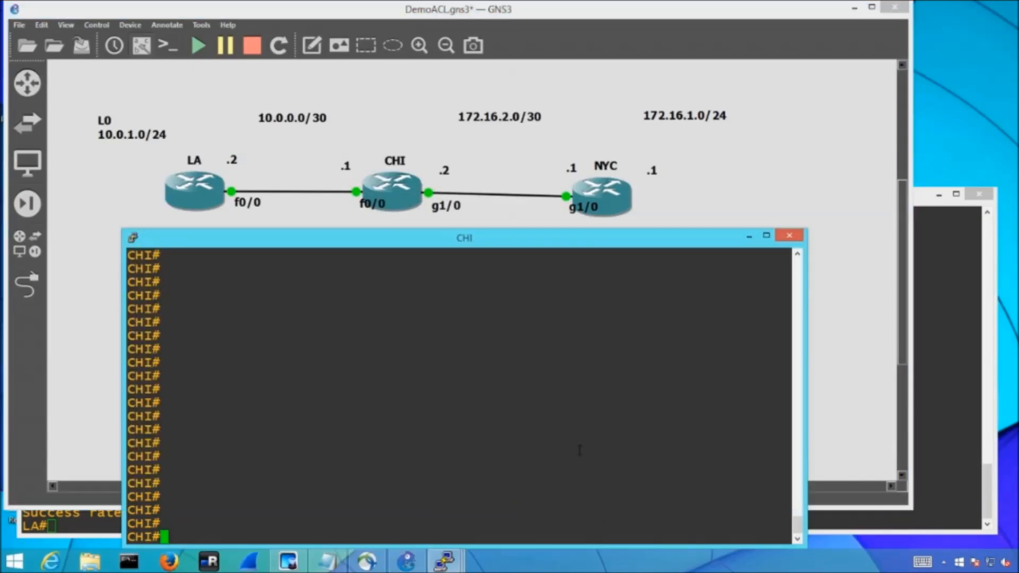
- On CHI, show access lists, enter global config, and query 'ip access-list' help options
text(sh access-lists)
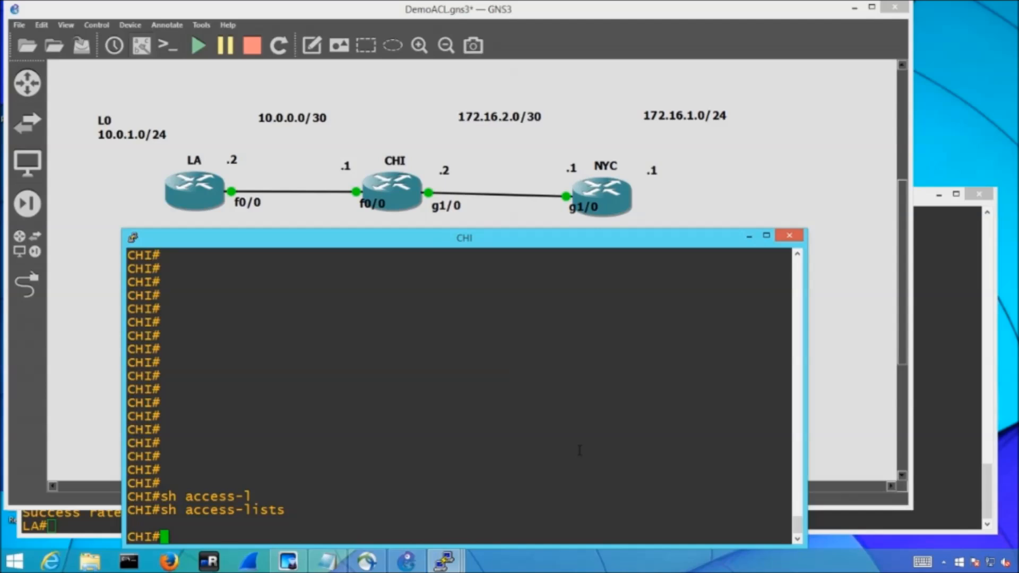
text(conf t)
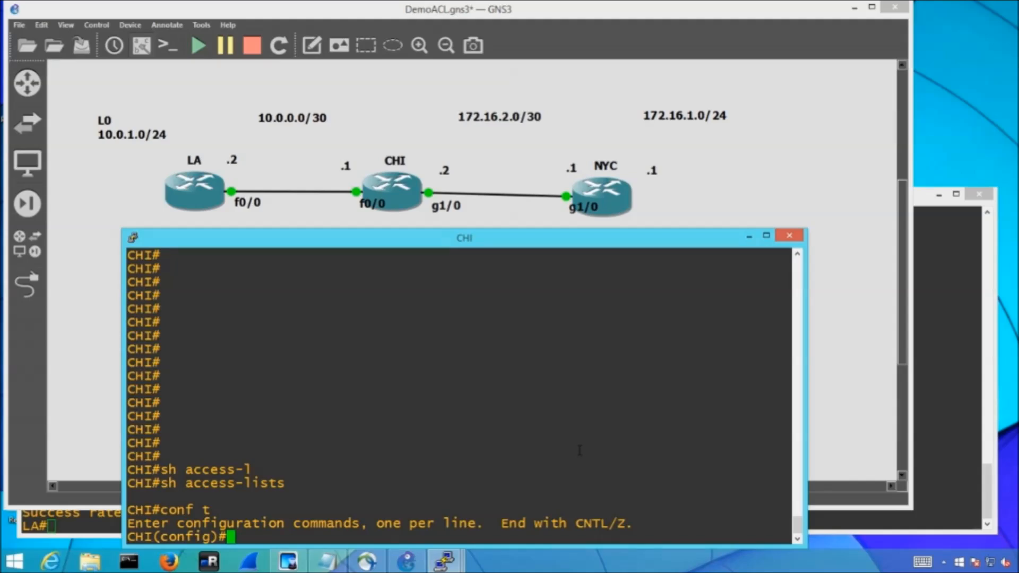
text(ip access-list)
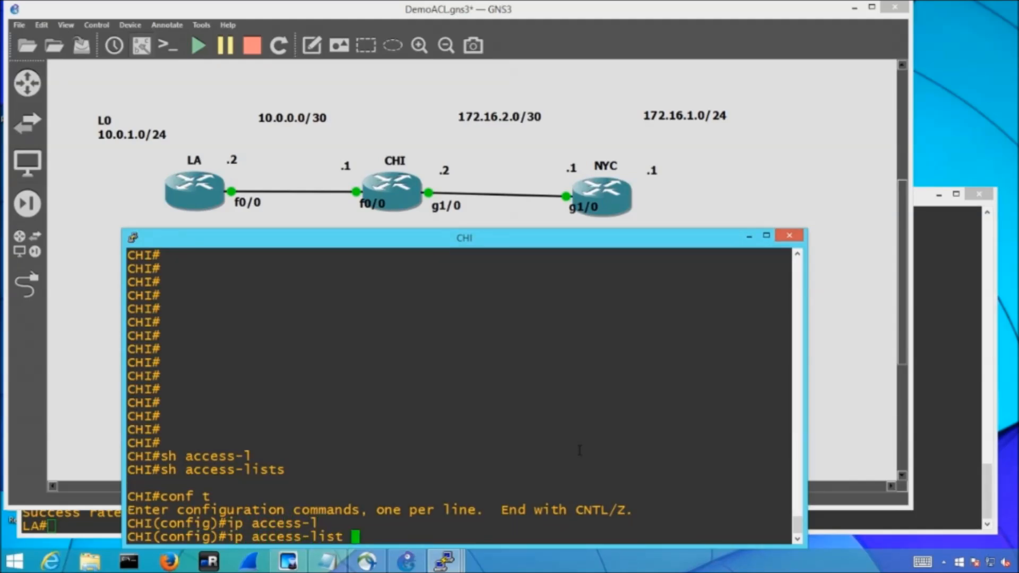
text(?)
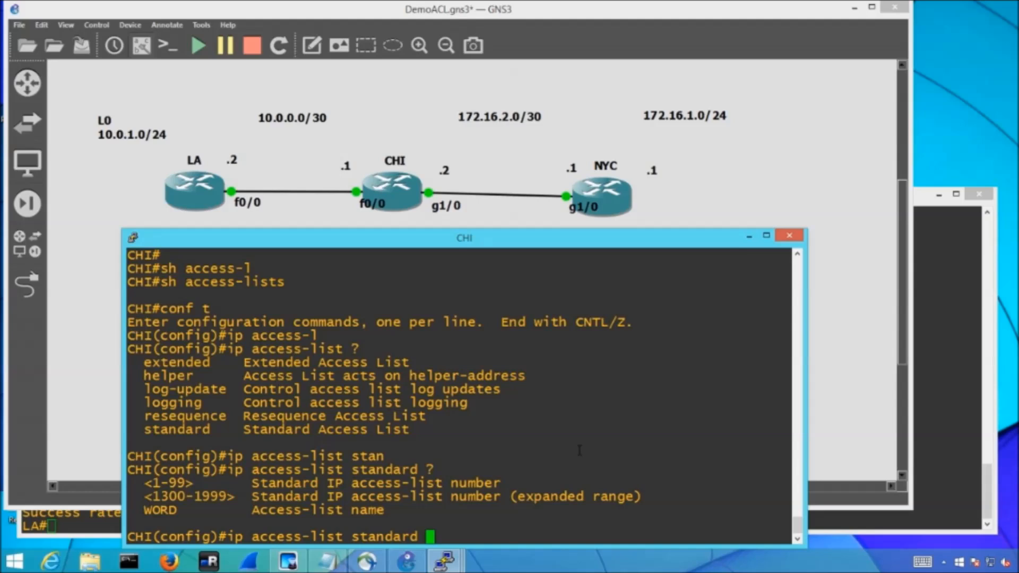
- Create standard access list 1 permitting 10.0.1.0 0.0.0.255, then start 'do sh ip' verification
text(1)
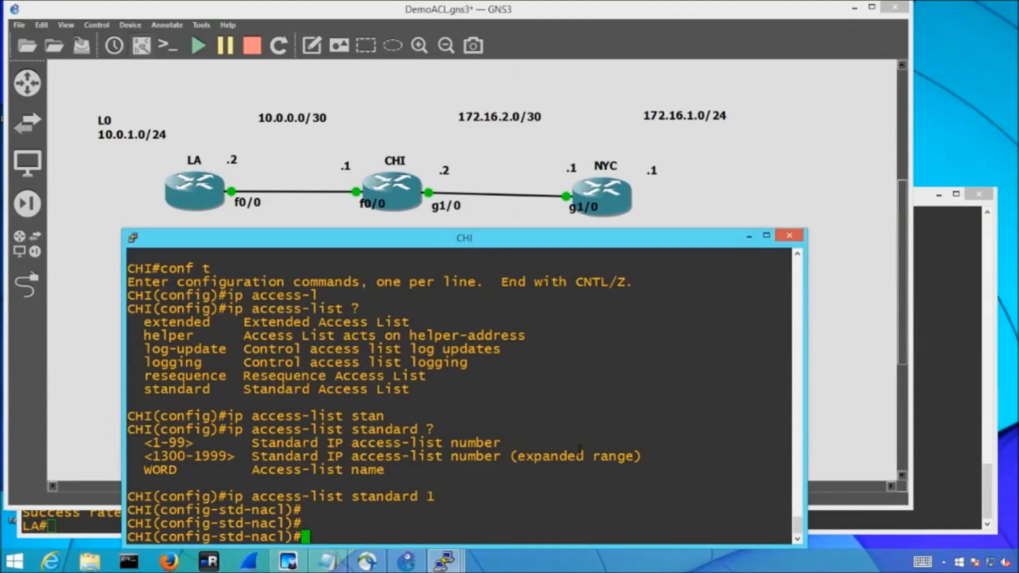
text(permit)
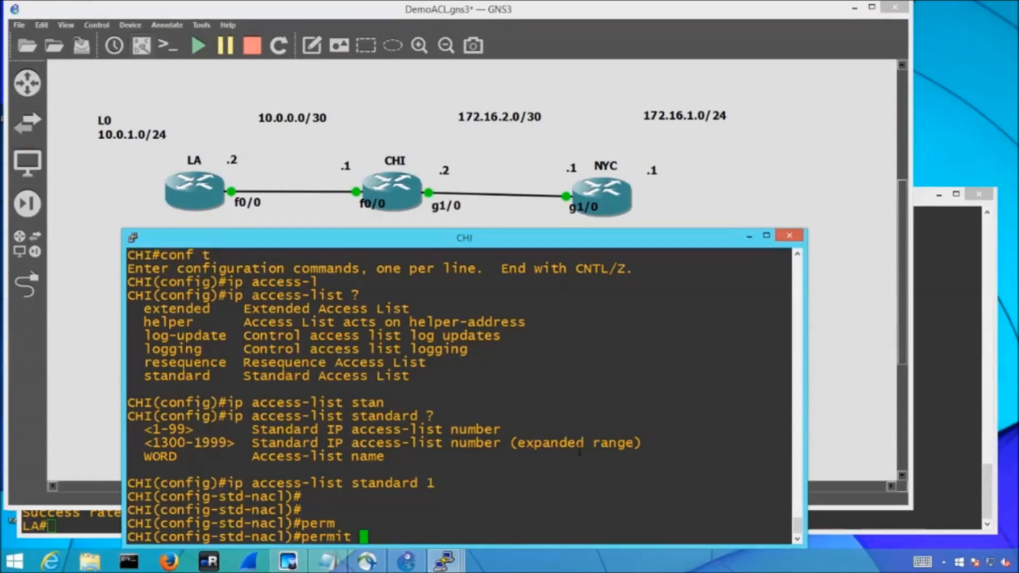
text(10.0.1.)
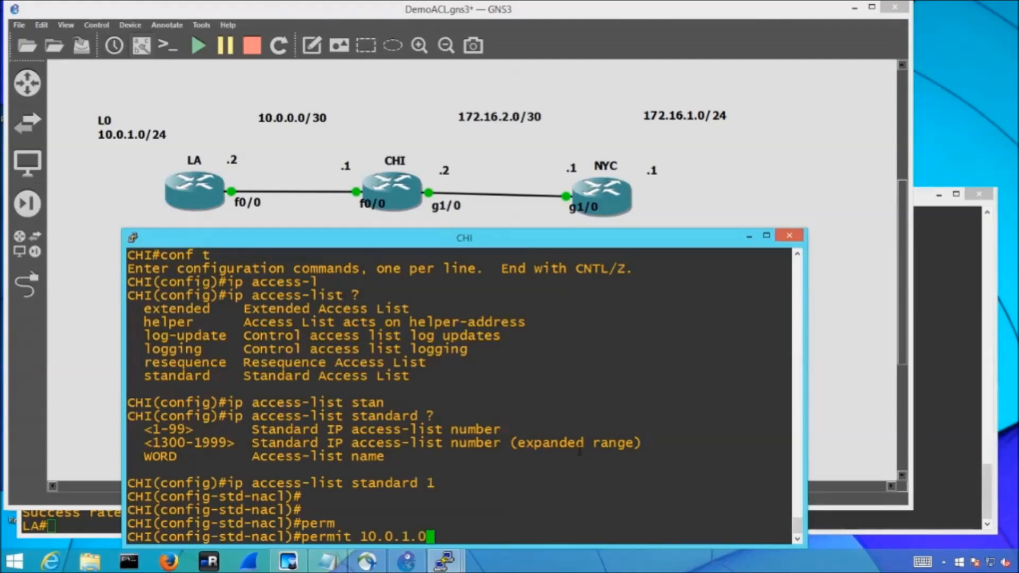
text(0.0)
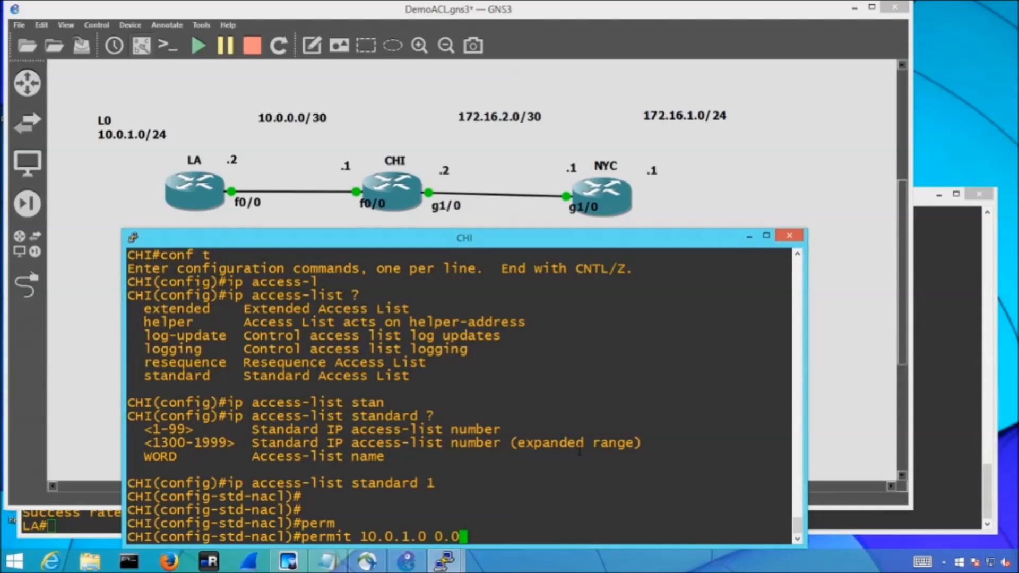
text(.0.)
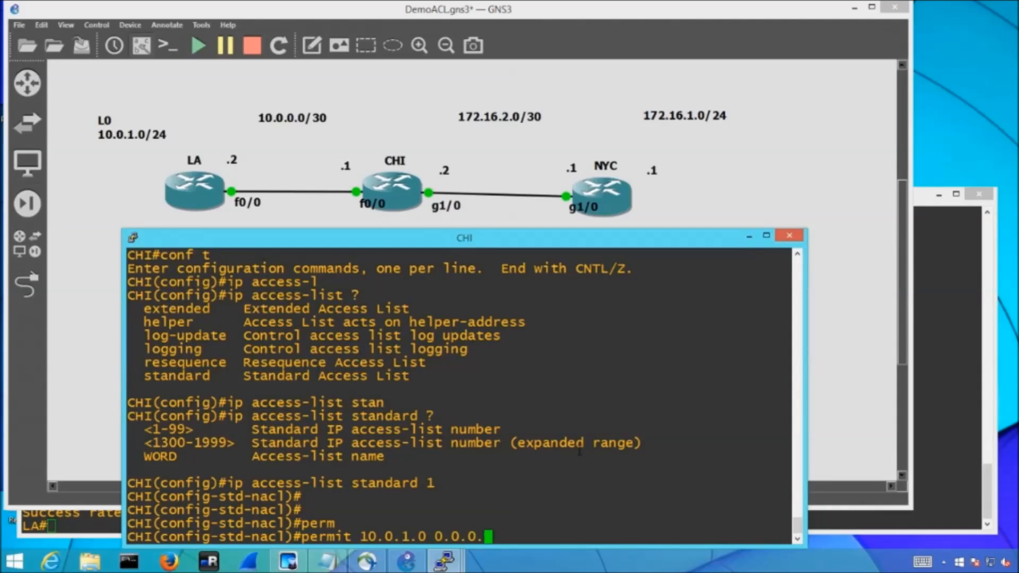
text(255)
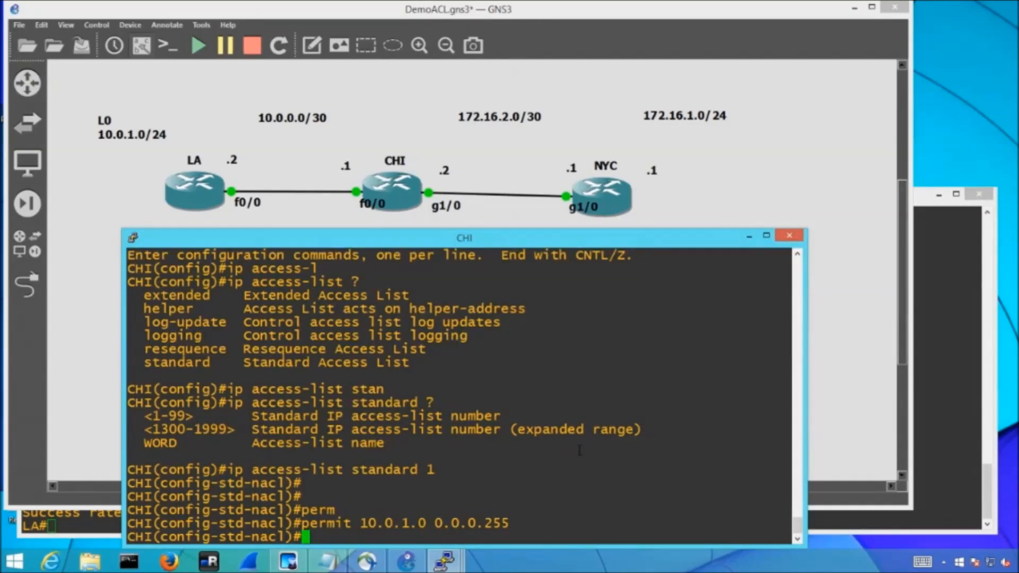
text(do sh ip access-l)
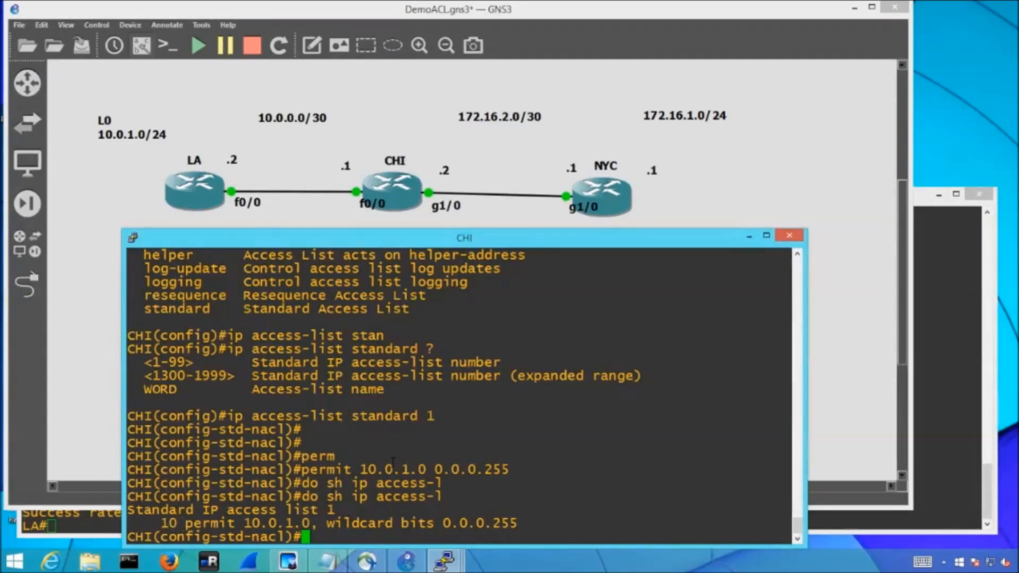
- Run the access-list display, confirming entry permit 10.0.1.0 0.0.0.255 in list 1
key(enter)
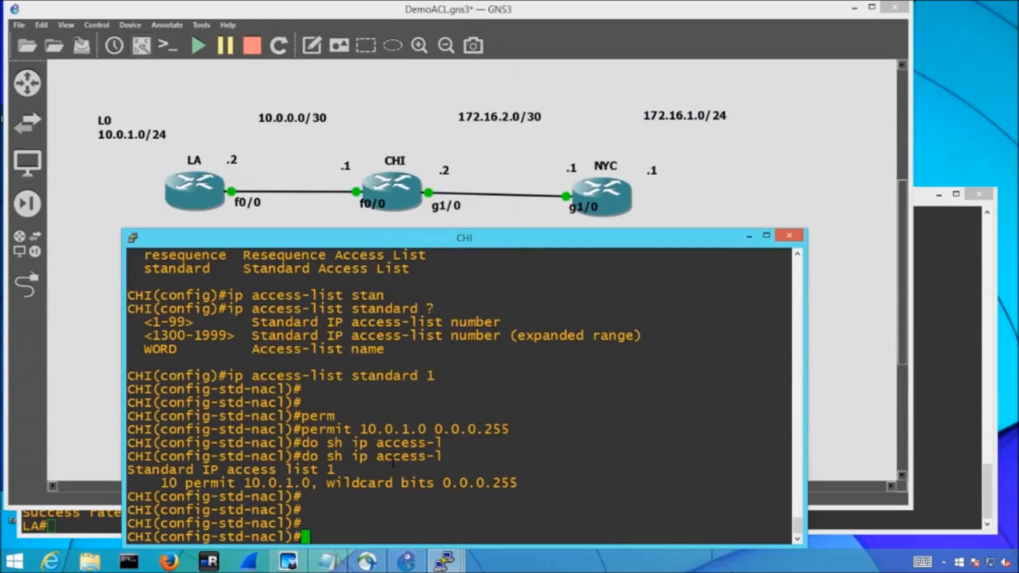
- Add 'permit 10.0.2.0 0.0.0.255' to list 1, verify it, and exit ACL configuration
text(permit)
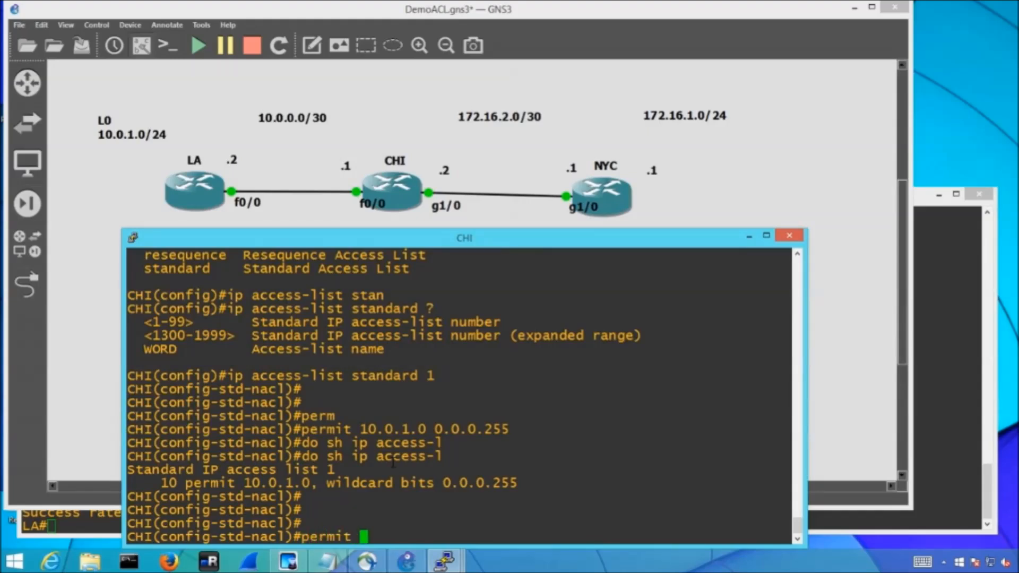
text(10.0.)
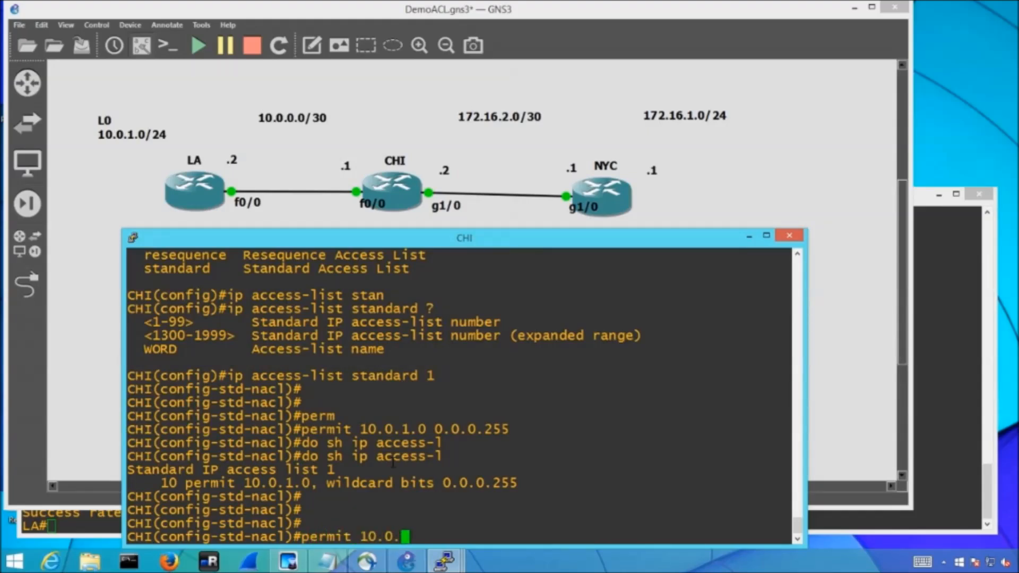
text(2.0)
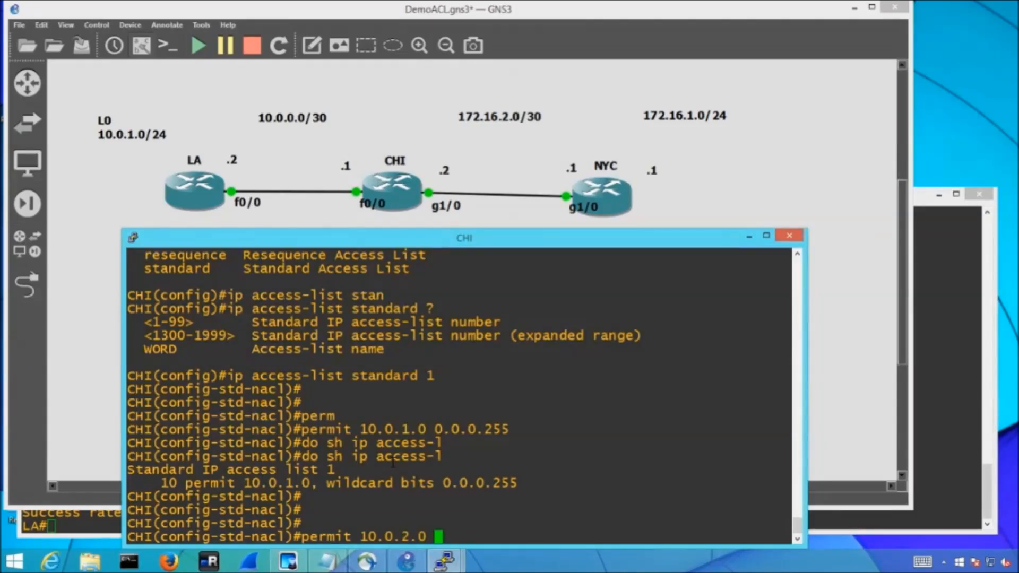
text(0.0.0.255)
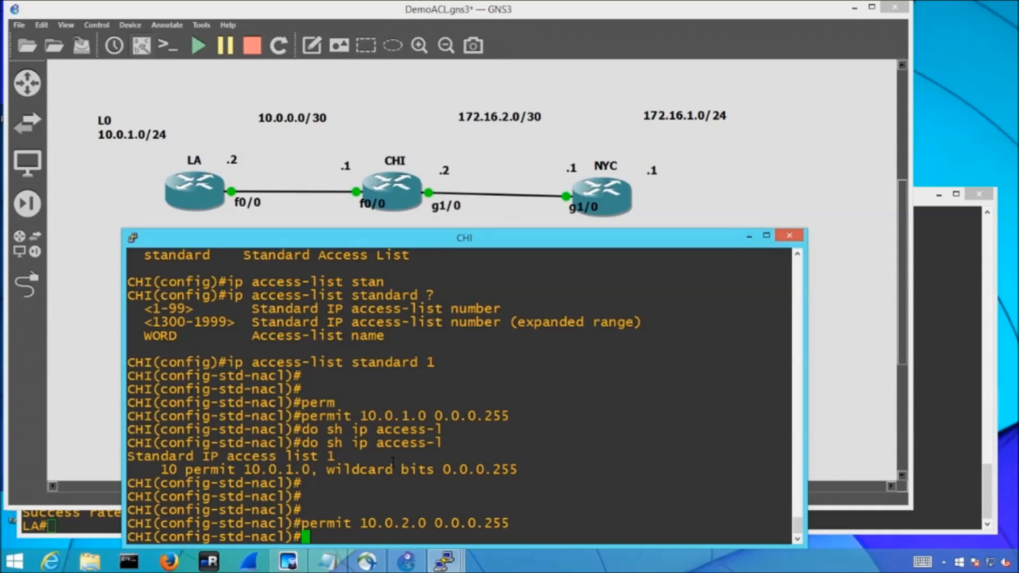
text(do sh ip access-l)
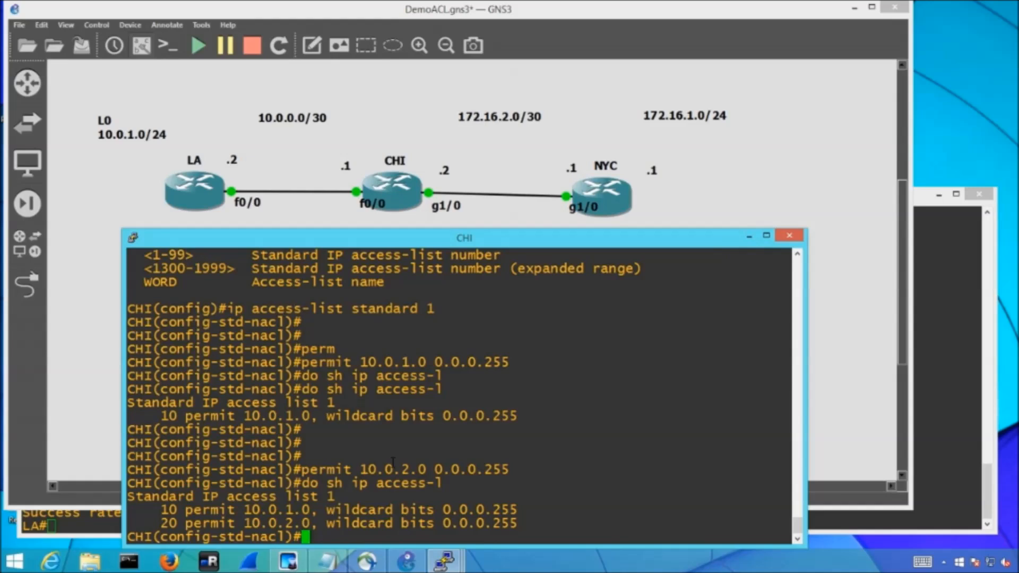
text(exit)
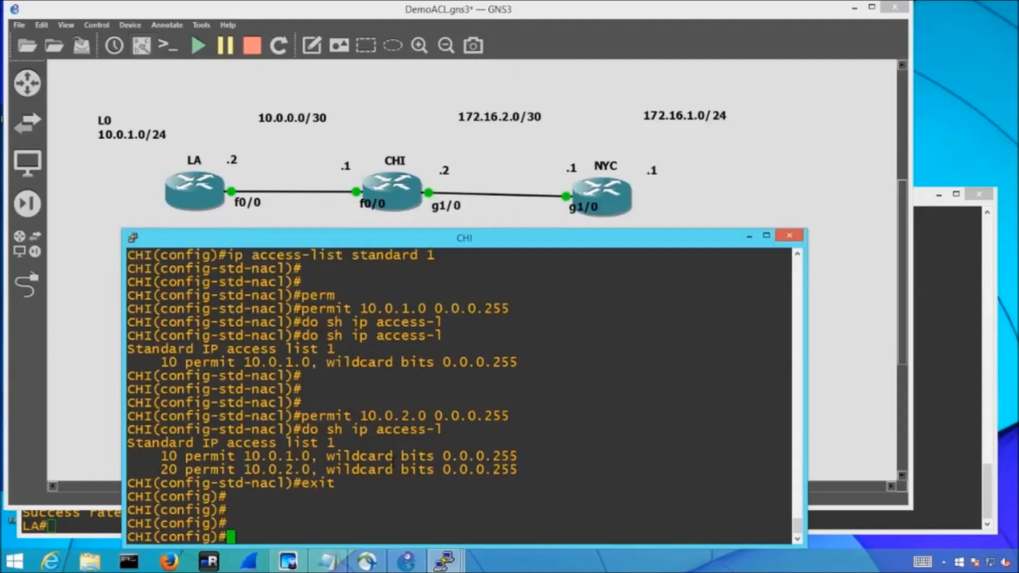
- Apply 'ip access-group 1 in' on interface f0/0, then end back to privileged mode
text(int f 0/0)
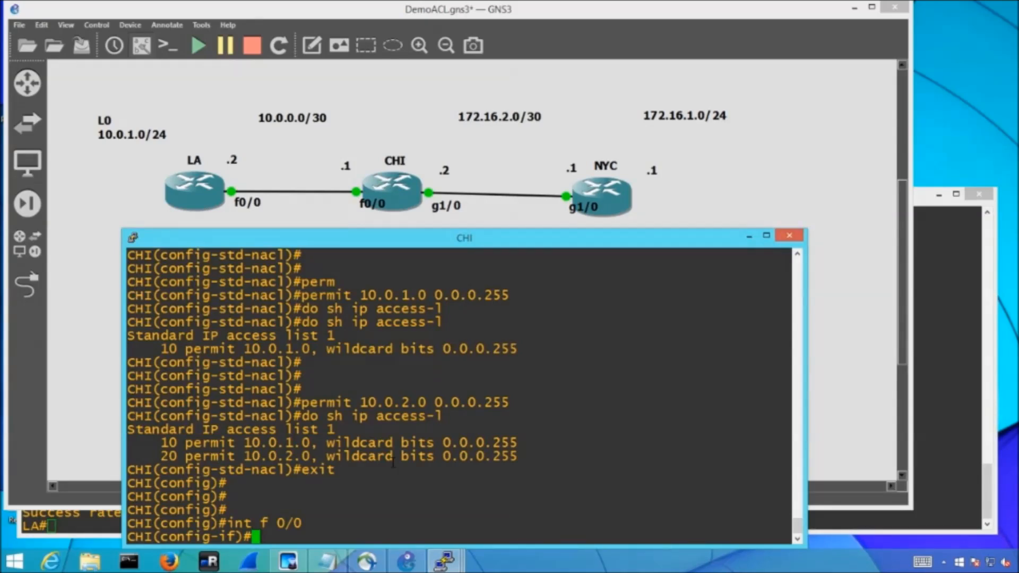
text(ip)
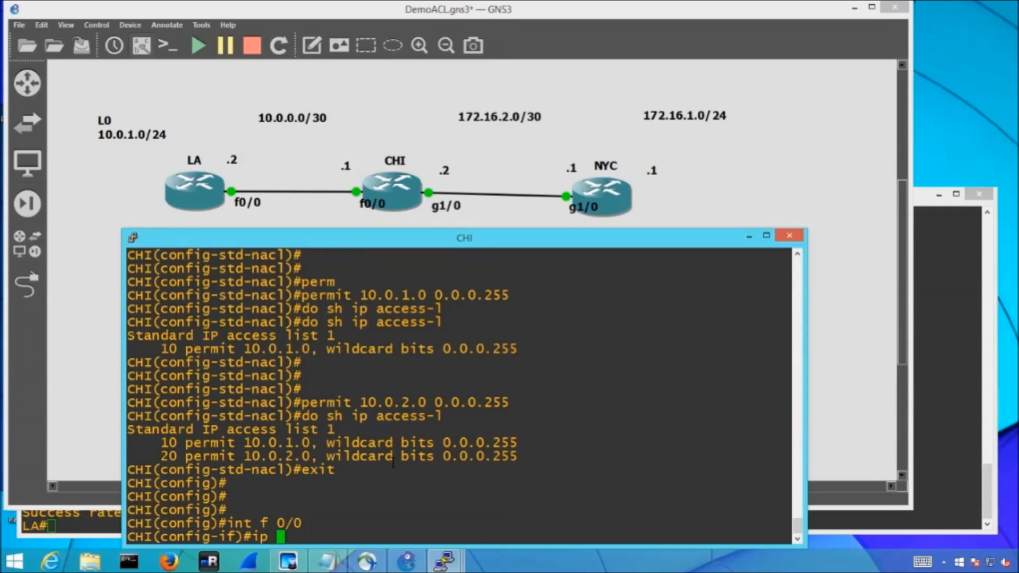
text(access-group)
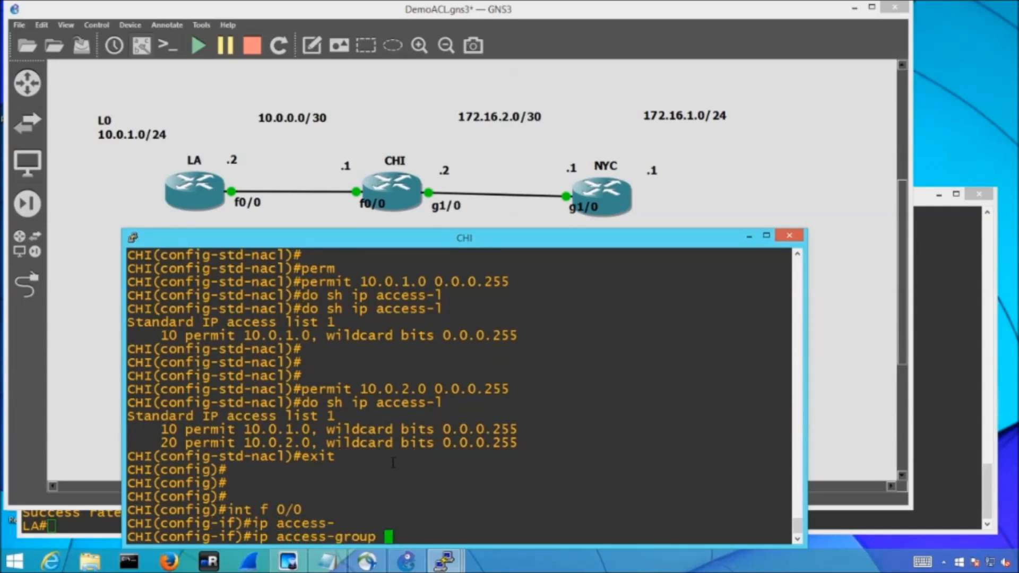
text(?)
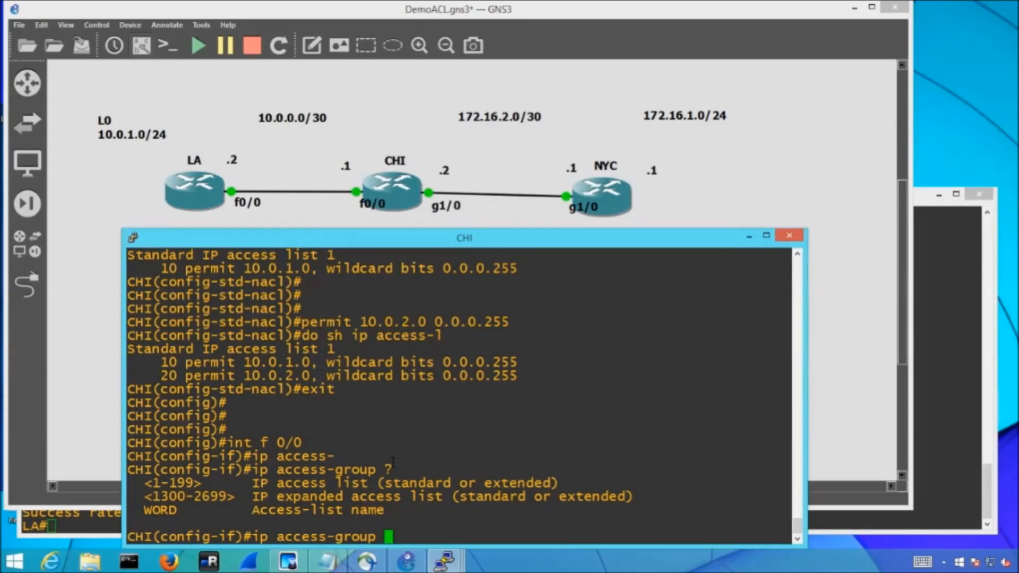
text(1)
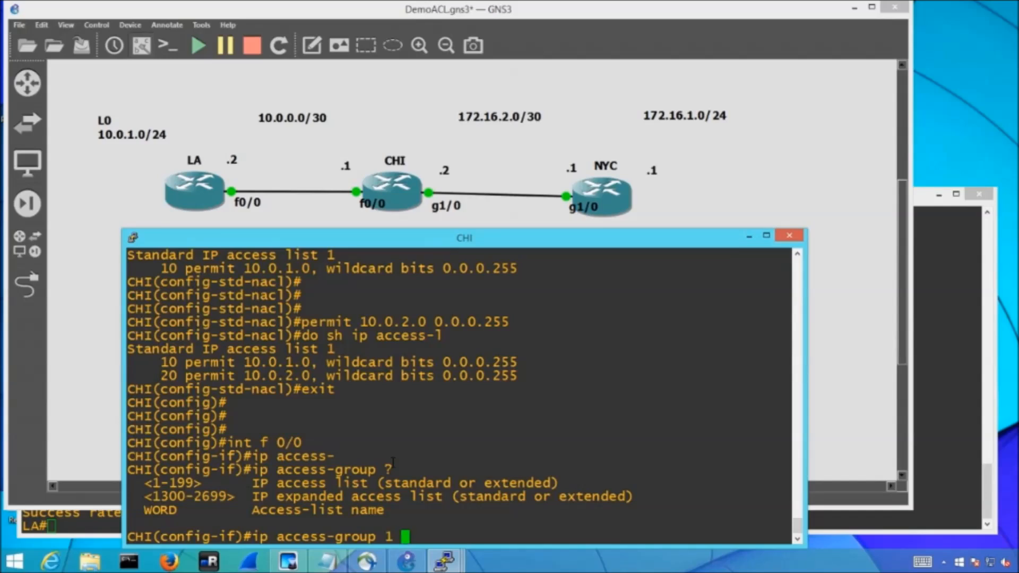
text(?)
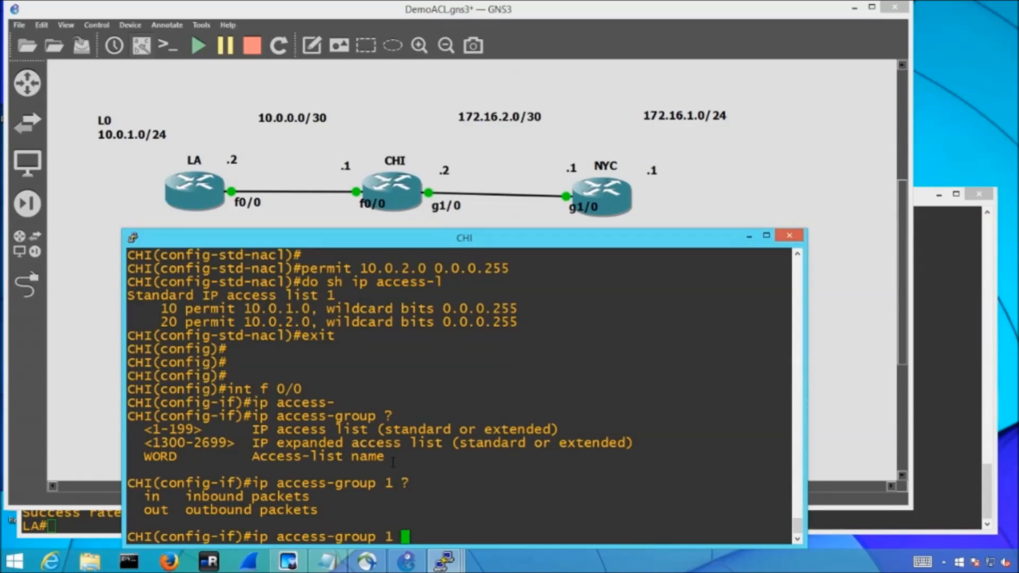
mouse_move(183, 141)
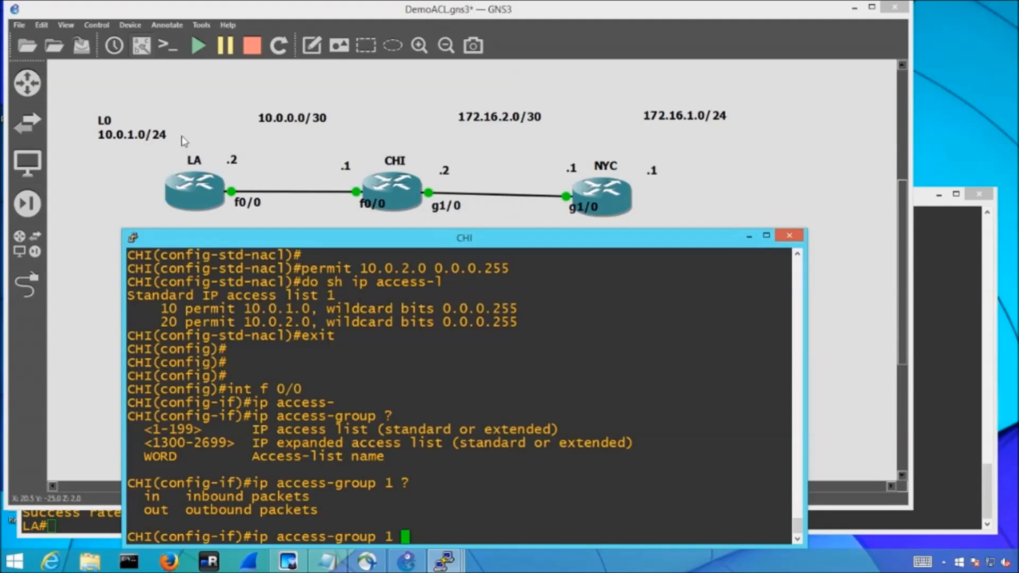
mouse_move(463, 150)
text( in)
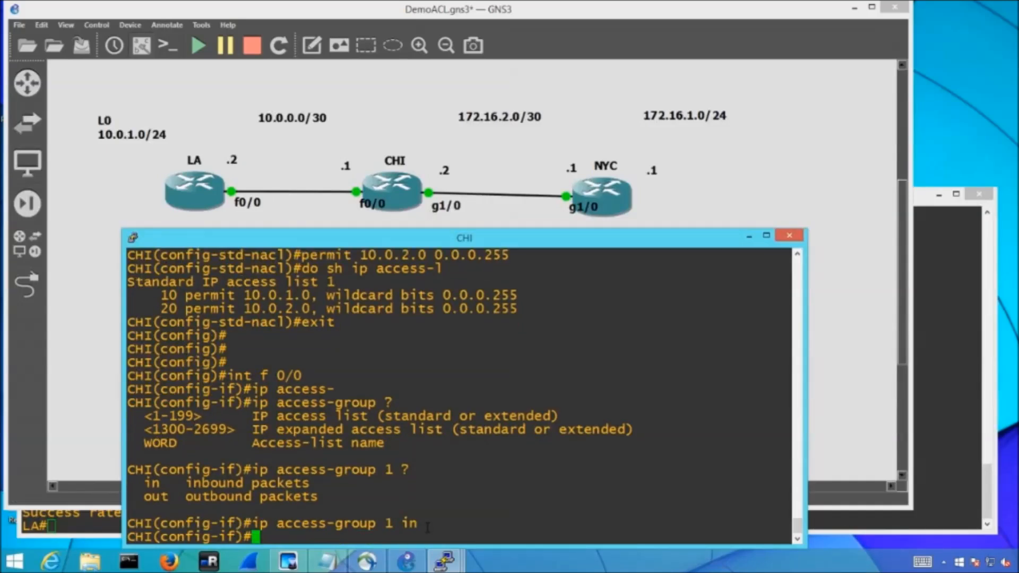
text(end)
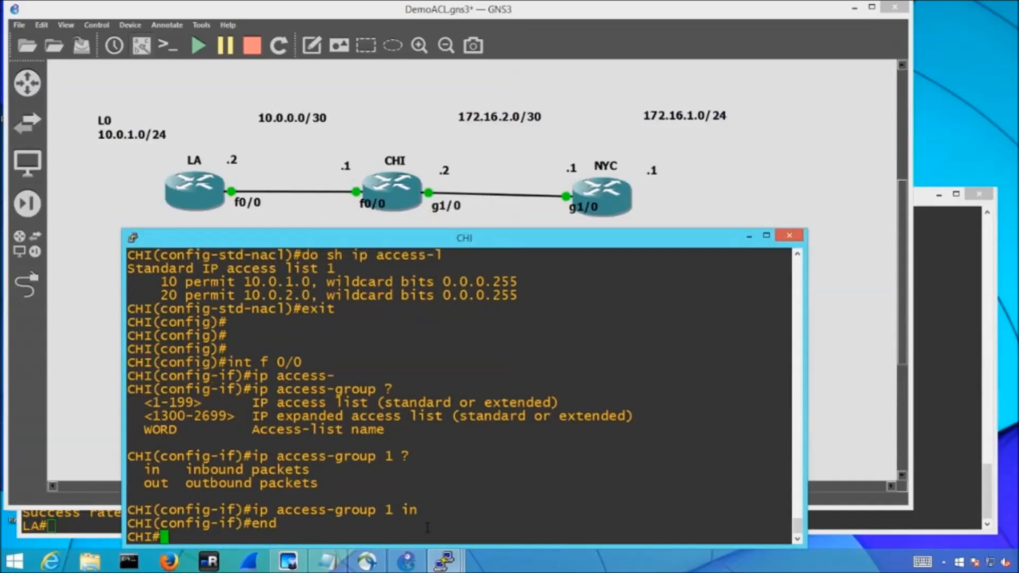
- Review 'sh run int fa0/0' output showing access-group 1 inbound
text(sh run int fa 0/0)
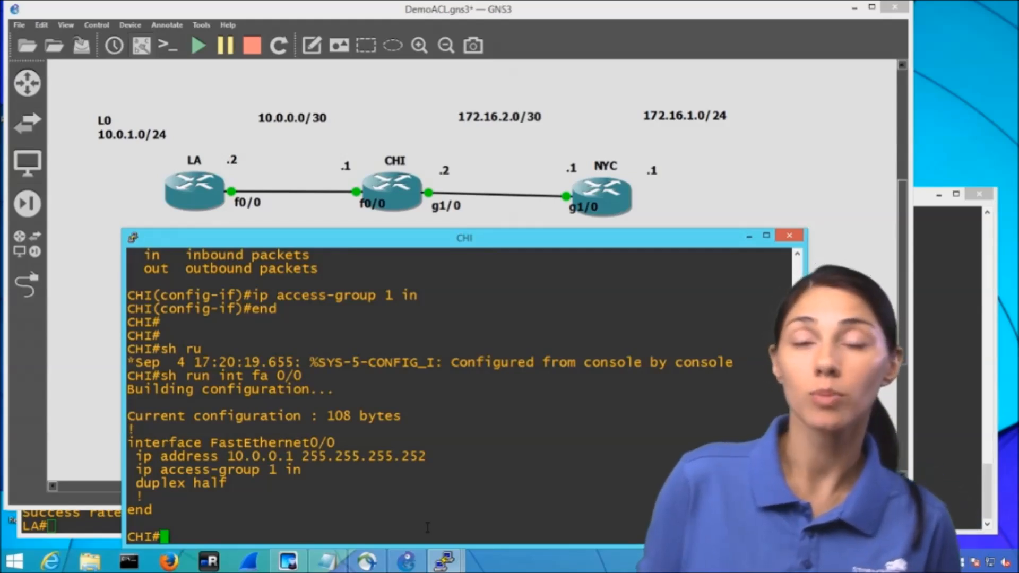
scroll(down, 3)
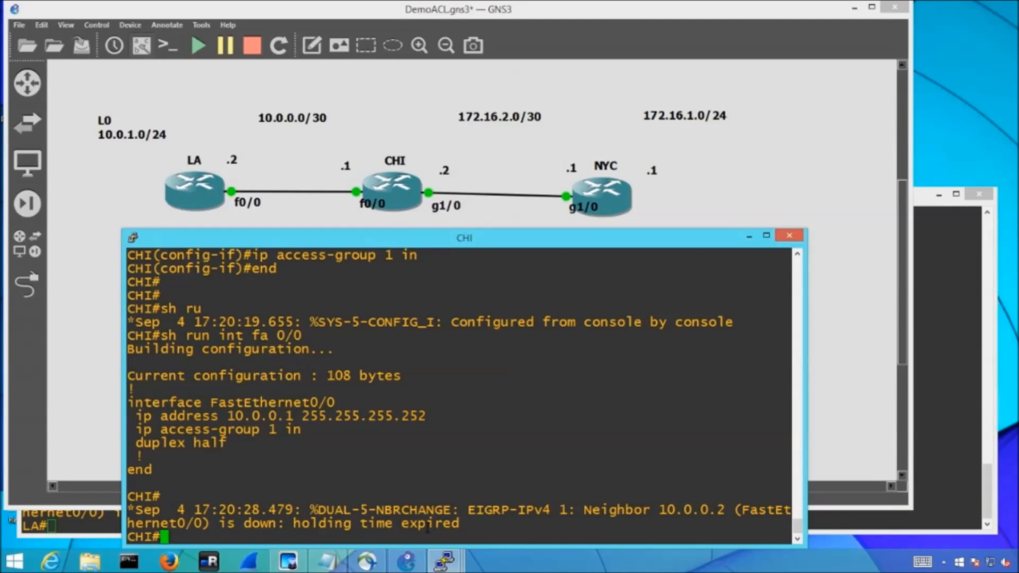
- Re-enter standard access list 1 on CHI and add 'permit 10.0.0.0 0.0.0.3'
text(conf t)
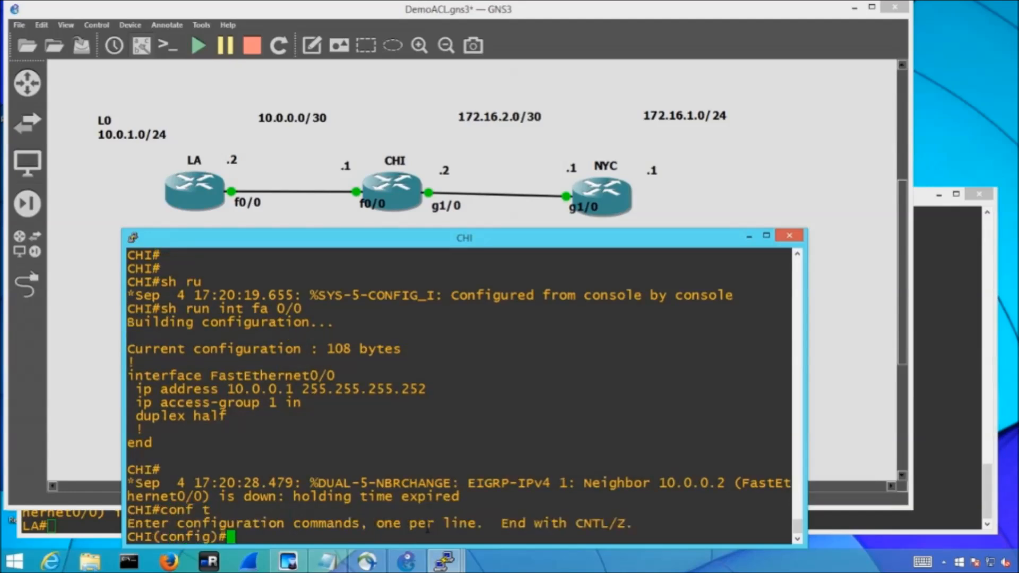
text(ip access-li)
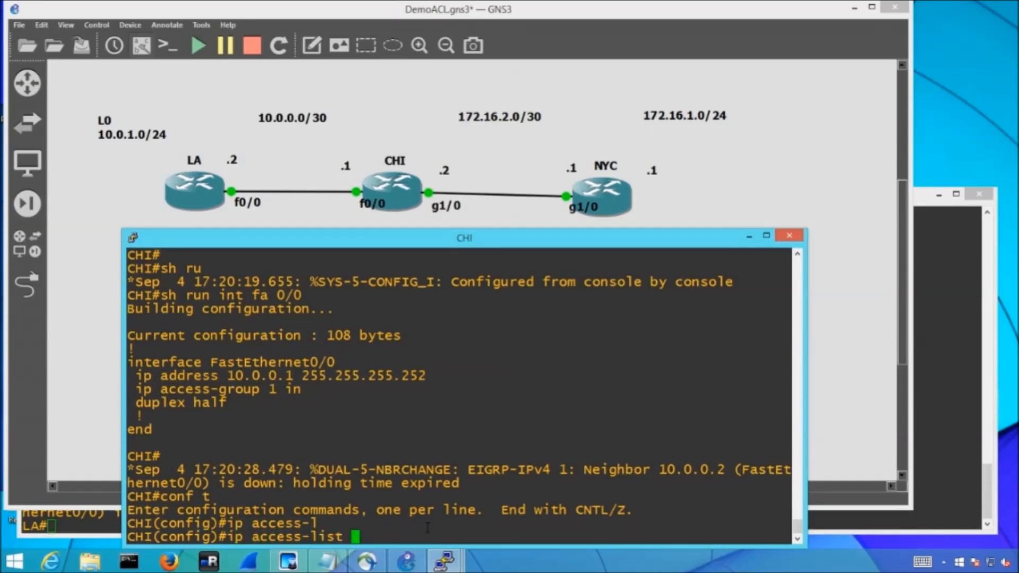
text(standard 1)
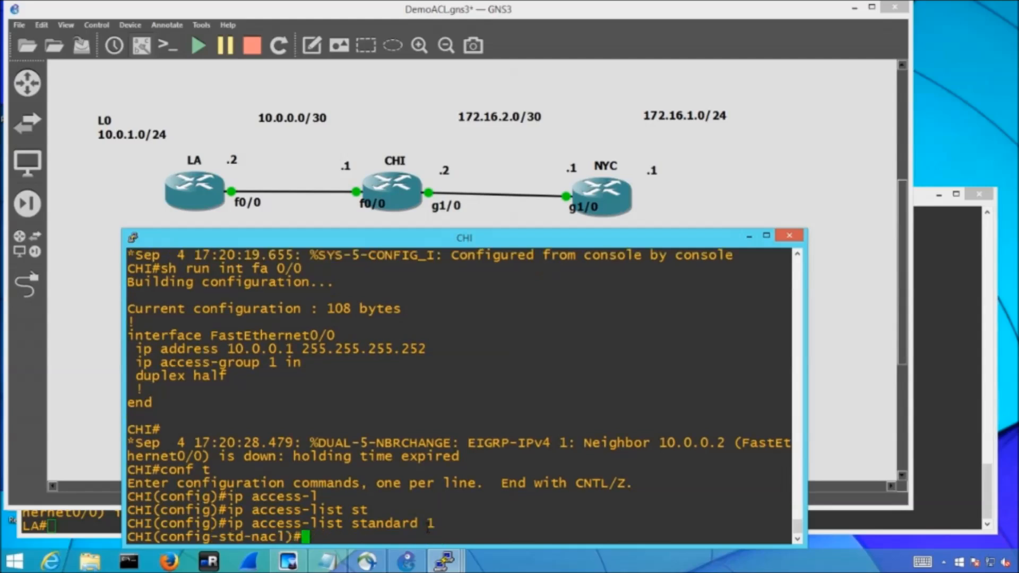
key(enter)
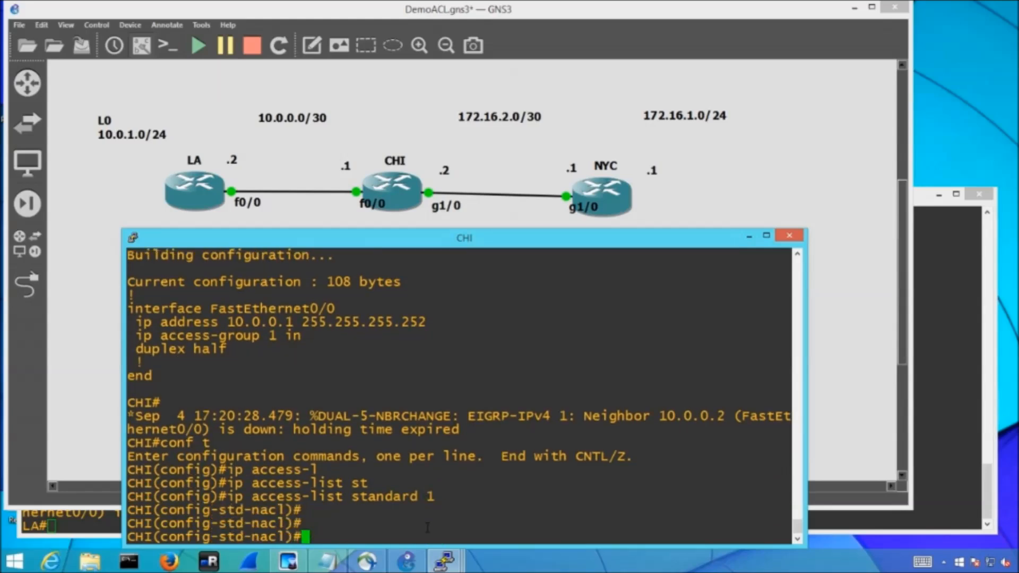
text(p)
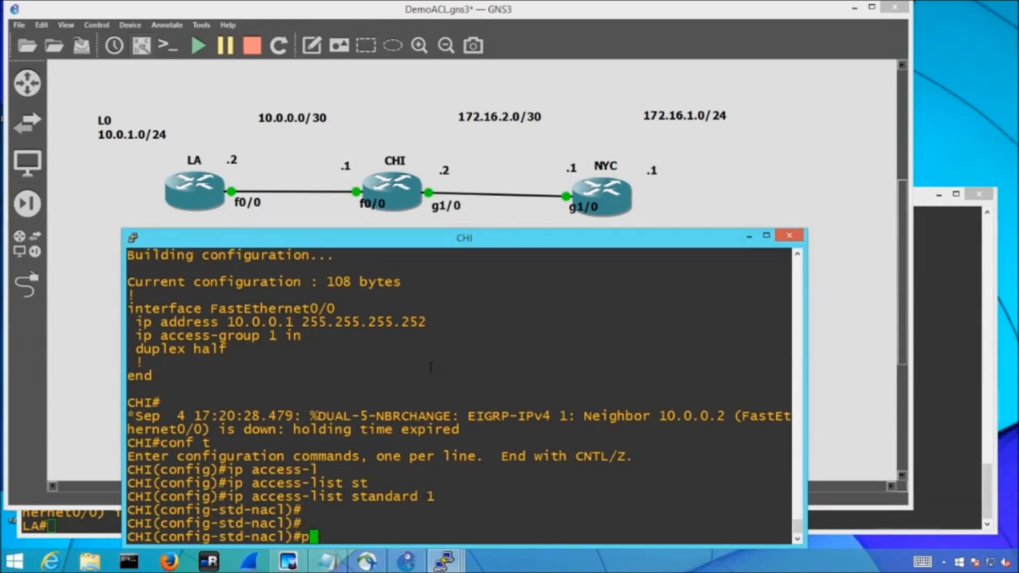
text(ermit)
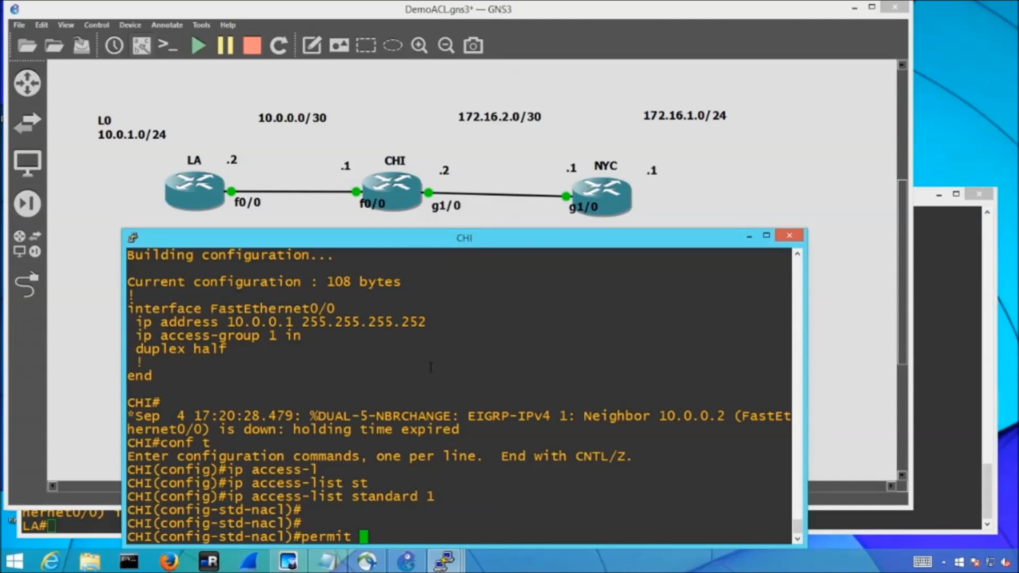
text(10.0.0.0)
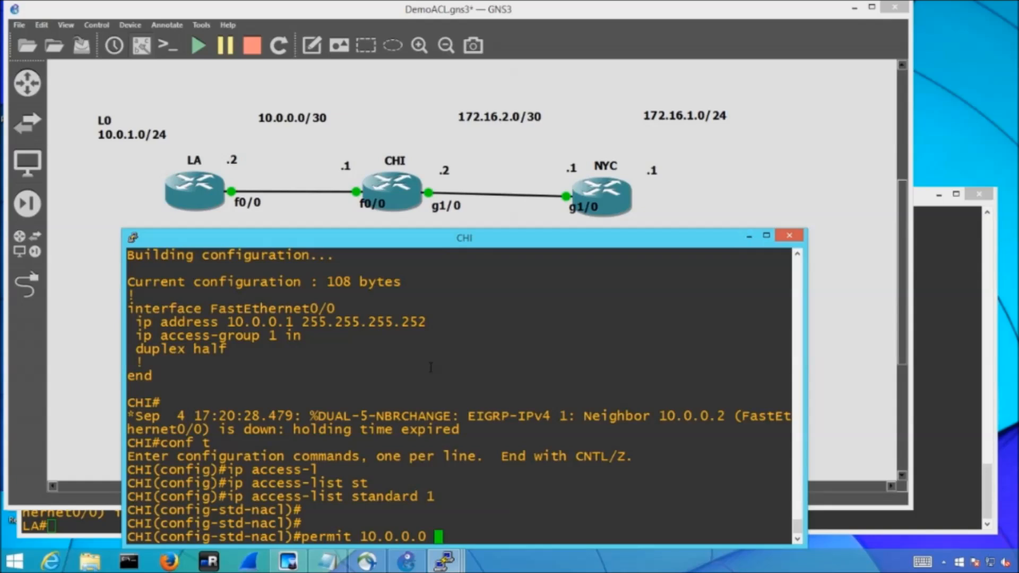
text(0.0.0.3)
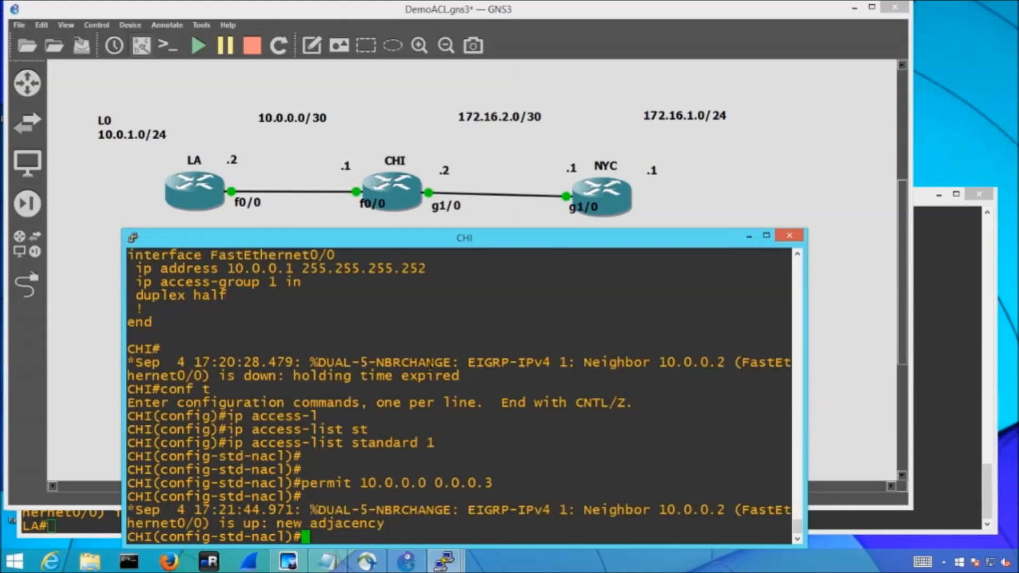
text(e)
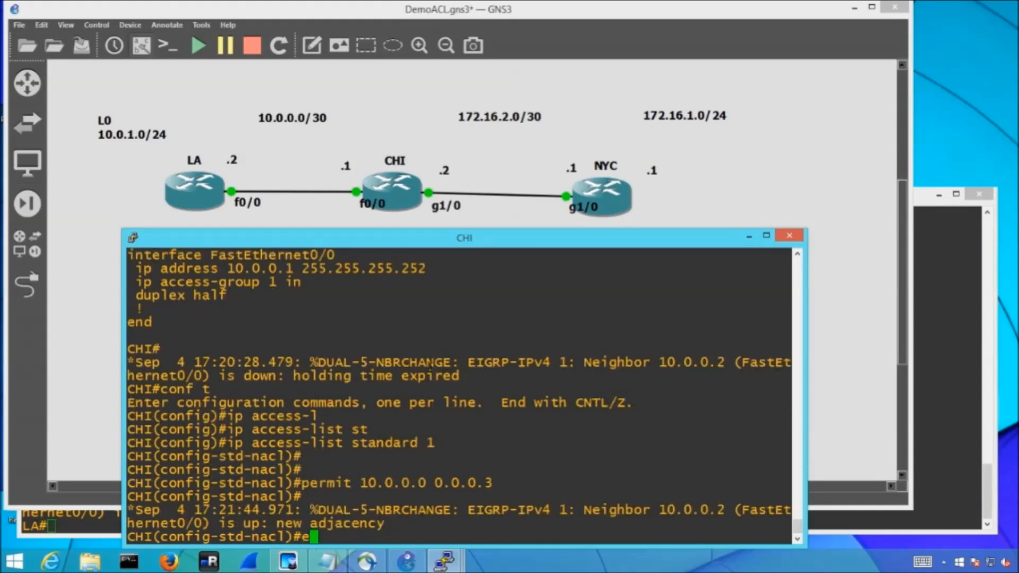